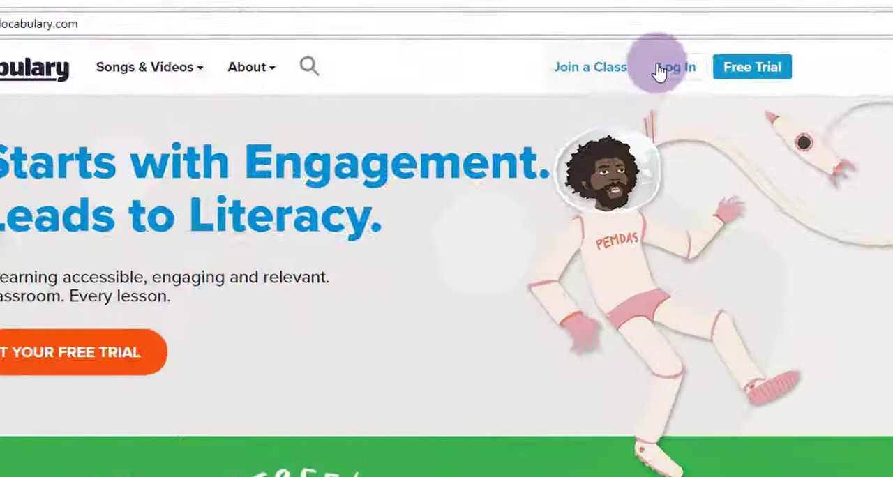
- Sign in through Log In with Google and continue past the email step to the dashboard
{"action": "left_click", "coordinate": [675, 67]}
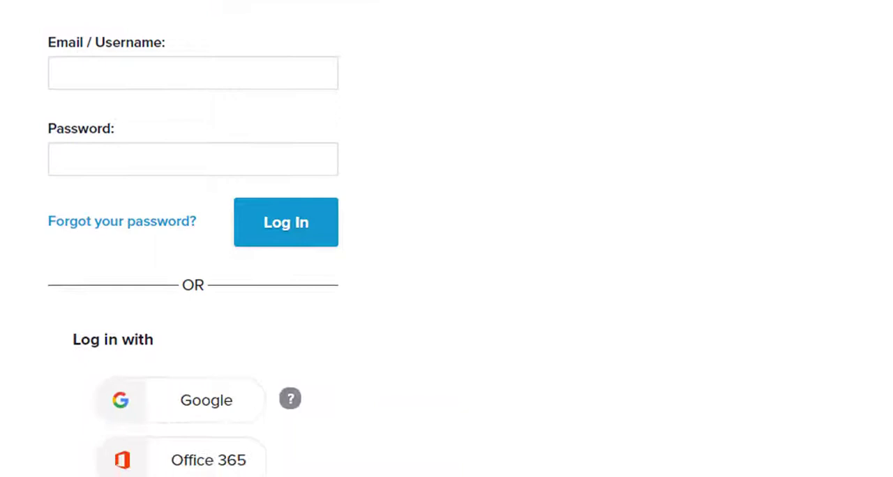
{"action": "left_click", "coordinate": [206, 399]}
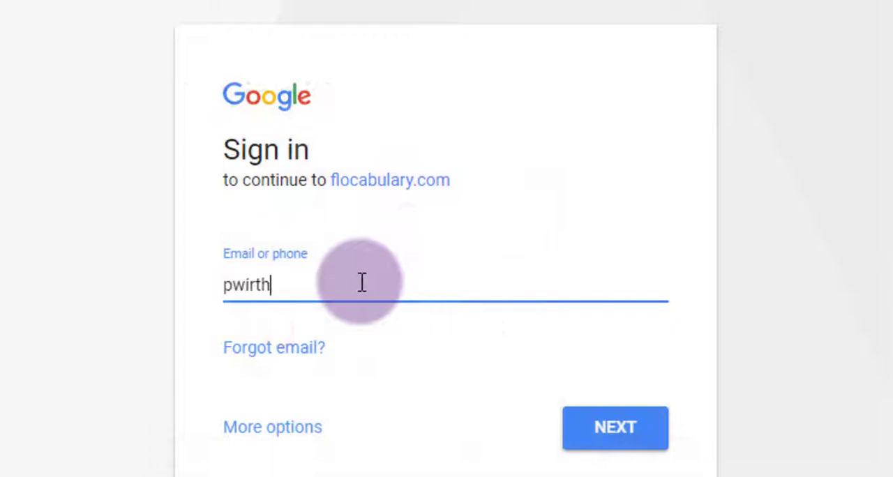
{"action": "left_click", "coordinate": [613, 427]}
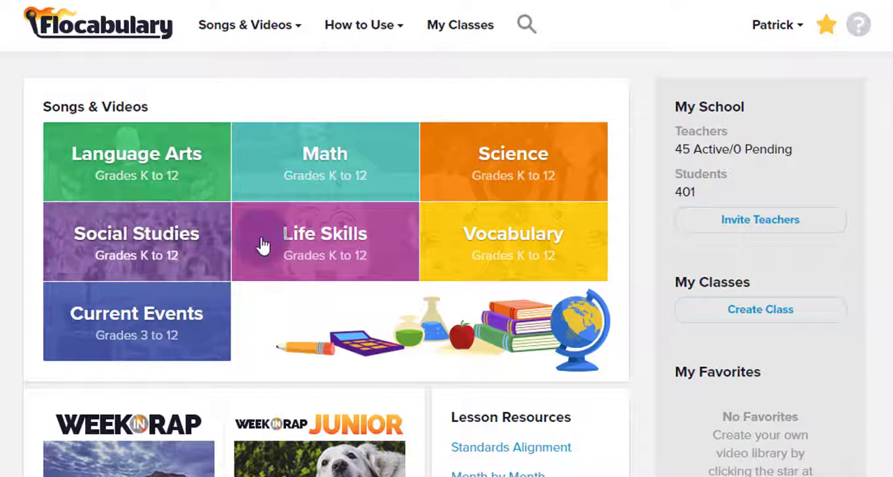
- Open the Math collection and play the Divide with 0 & by 1 lesson video
{"action": "left_click", "coordinate": [324, 162]}
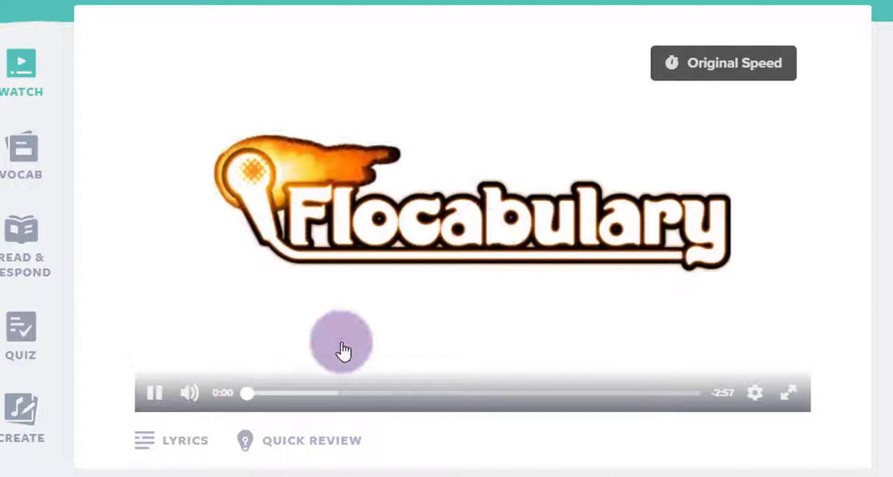
{"action": "left_click", "coordinate": [154, 393]}
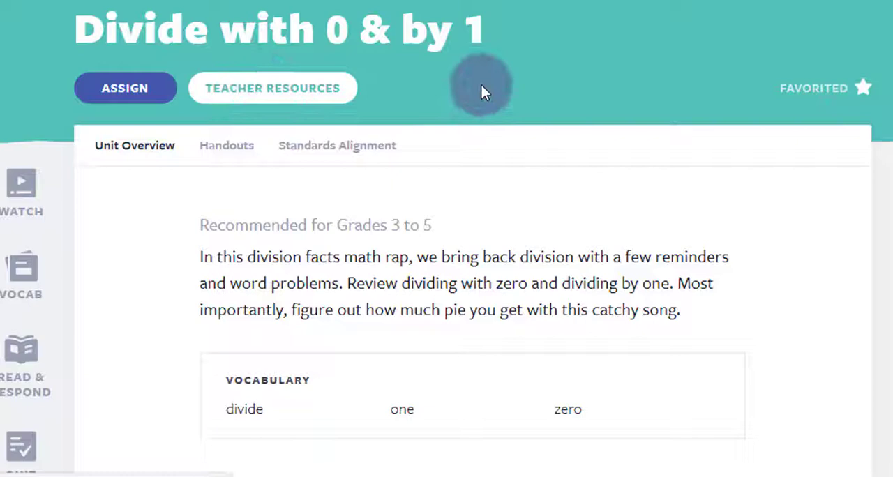
- Create a Grade 4, All Subjects class named Demo Class with text-to-speech, getting code QD53YF
{"action": "scroll", "scroll_direction": "down", "scroll_amount": 3}
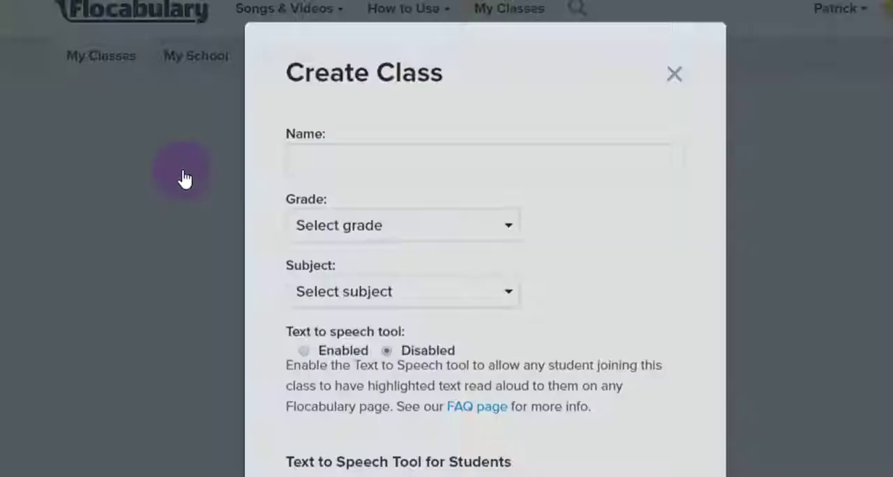
{"action": "left_click", "coordinate": [404, 225]}
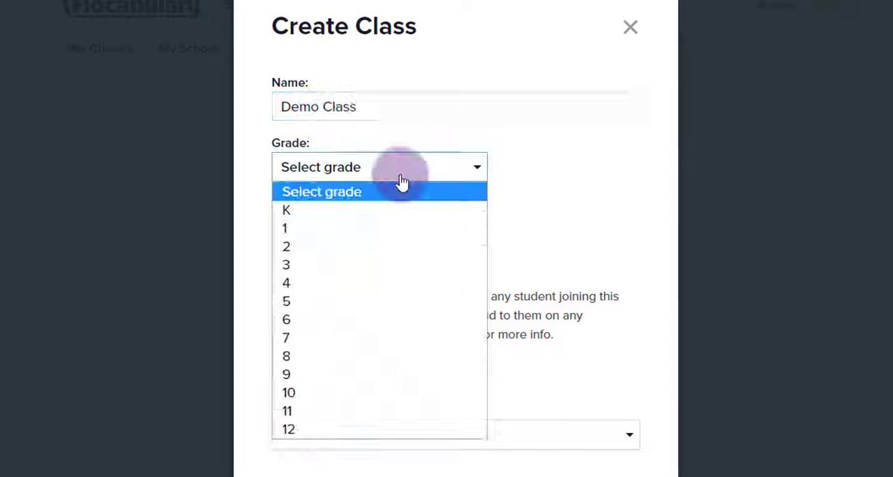
{"action": "left_click", "coordinate": [286, 282]}
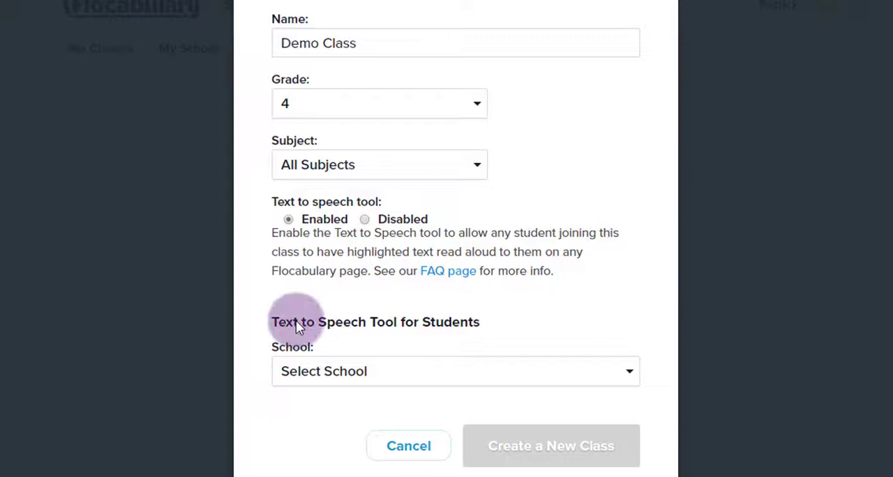
{"action": "left_click", "coordinate": [550, 446]}
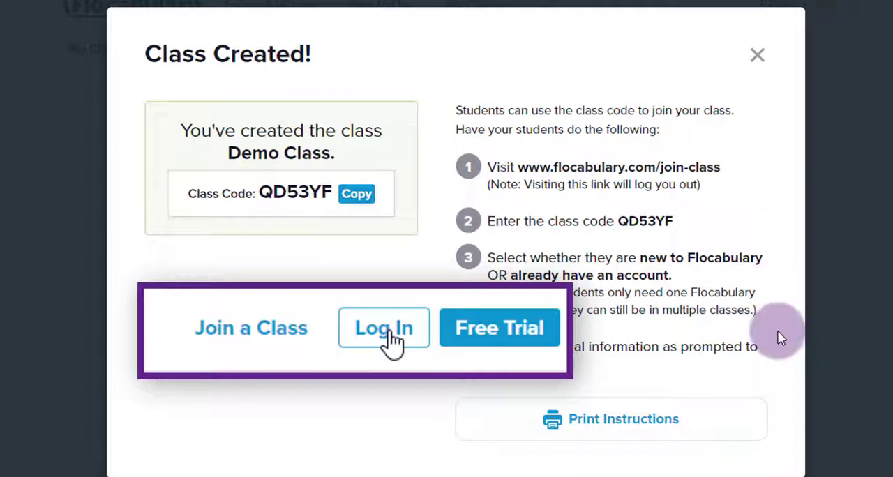
- Dismiss the class summary and failed connection, then import the chosen Google Classroom class
{"action": "left_click", "coordinate": [756, 56]}
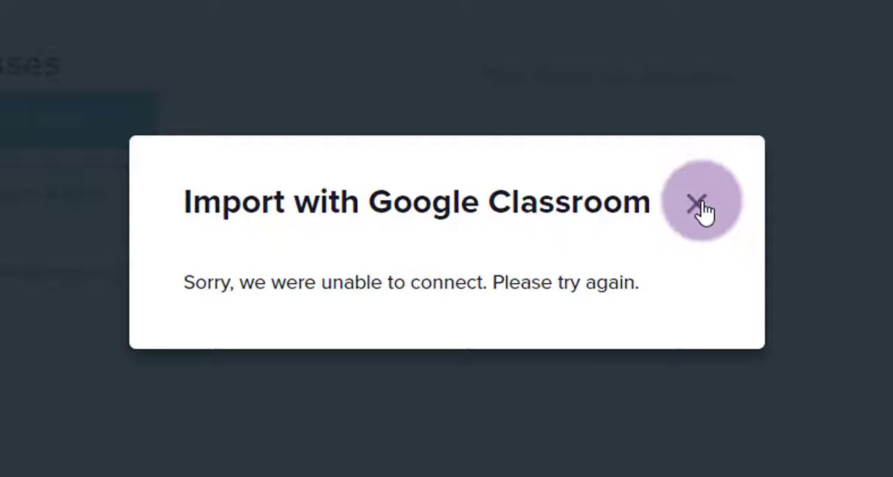
{"action": "left_click", "coordinate": [700, 203]}
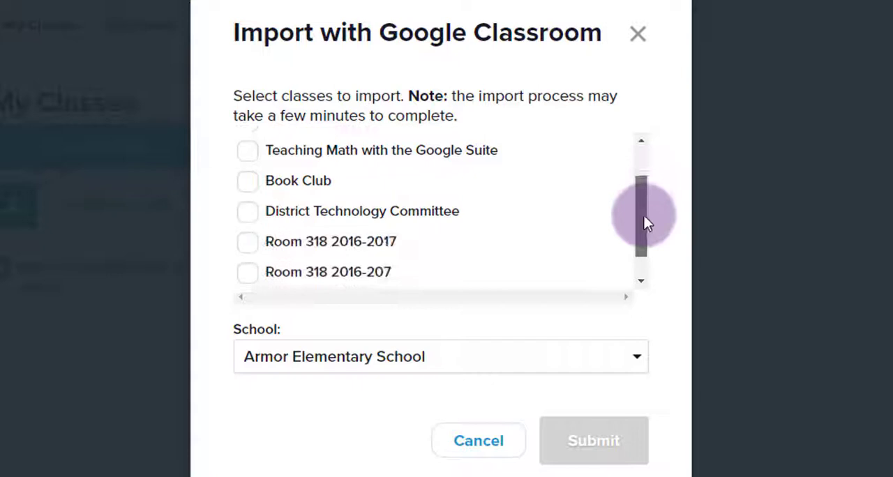
{"action": "left_click", "coordinate": [441, 358]}
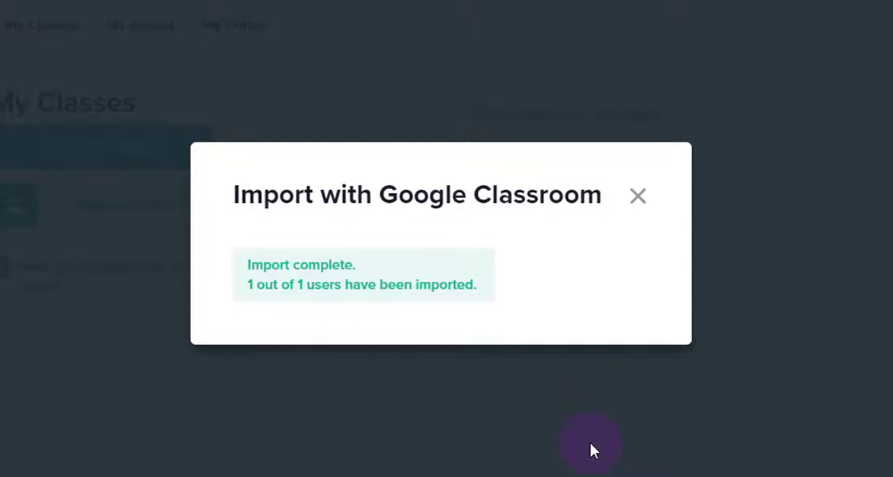
- Close the import confirmation and create the October 20, 2017 - JR video assignment for Test Environment
{"action": "left_click", "coordinate": [636, 195]}
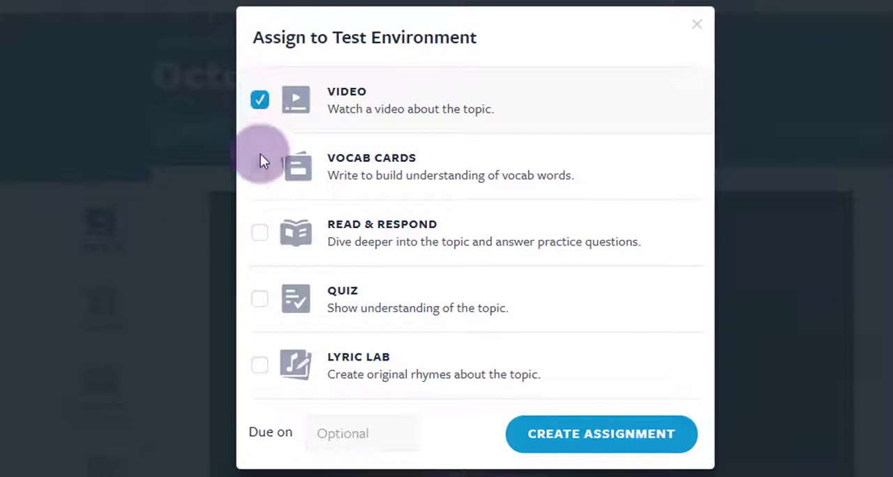
{"action": "left_click", "coordinate": [694, 25]}
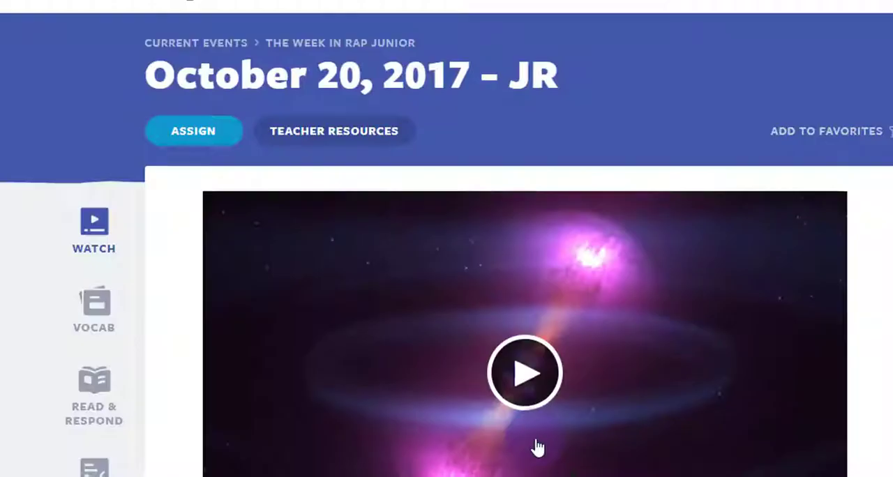
{"action": "left_click", "coordinate": [193, 131]}
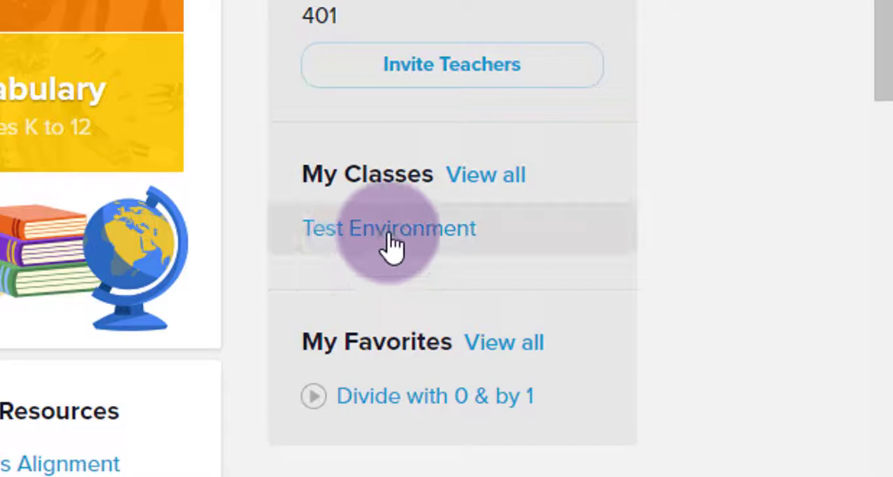
- Open Test Environment's October 20, 2017 - JR results and view the Comprehension Analysis of answers
{"action": "left_click", "coordinate": [389, 229]}
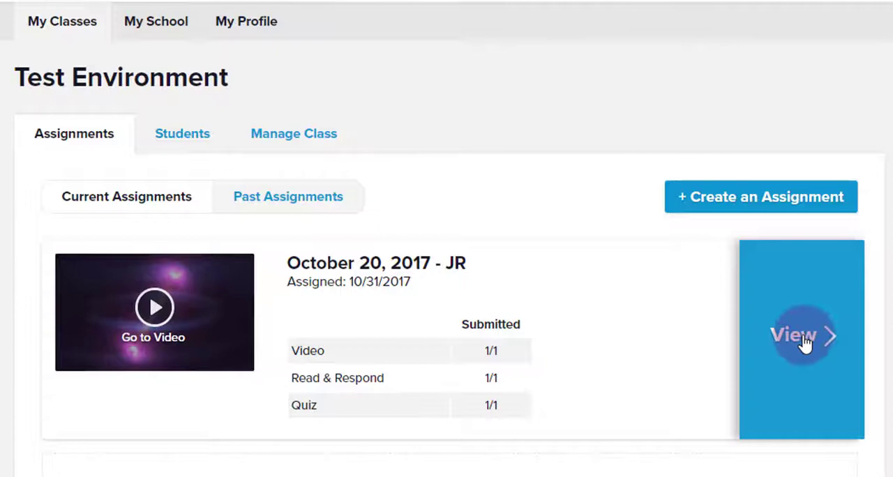
{"action": "left_click", "coordinate": [800, 334]}
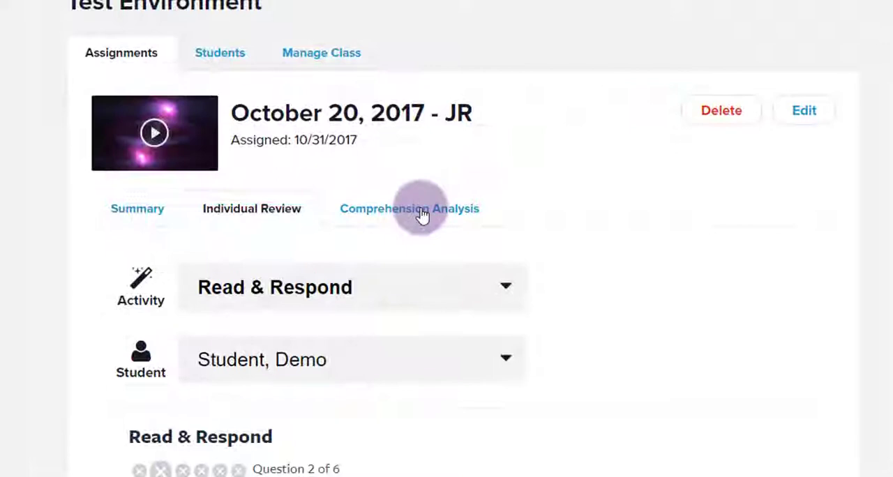
{"action": "left_click", "coordinate": [410, 209]}
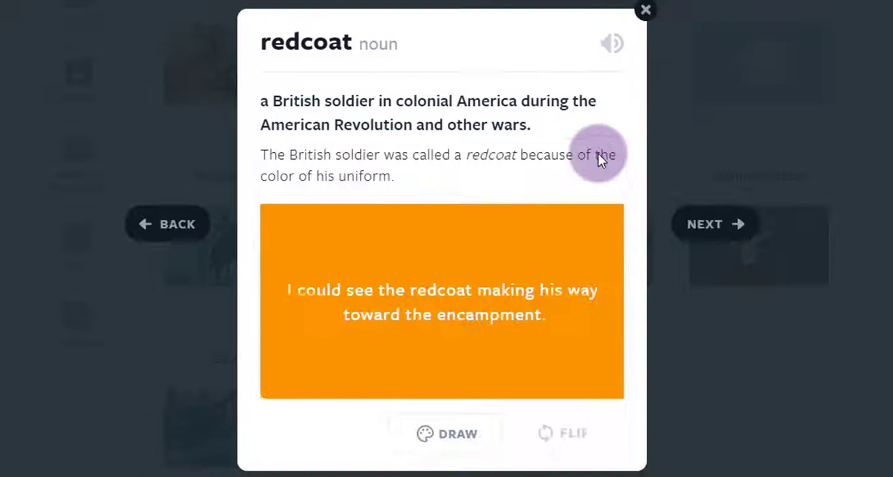
- Draw a Union Jack on the redcoat vocab card, save it, and flip the card
{"action": "left_click", "coordinate": [446, 432]}
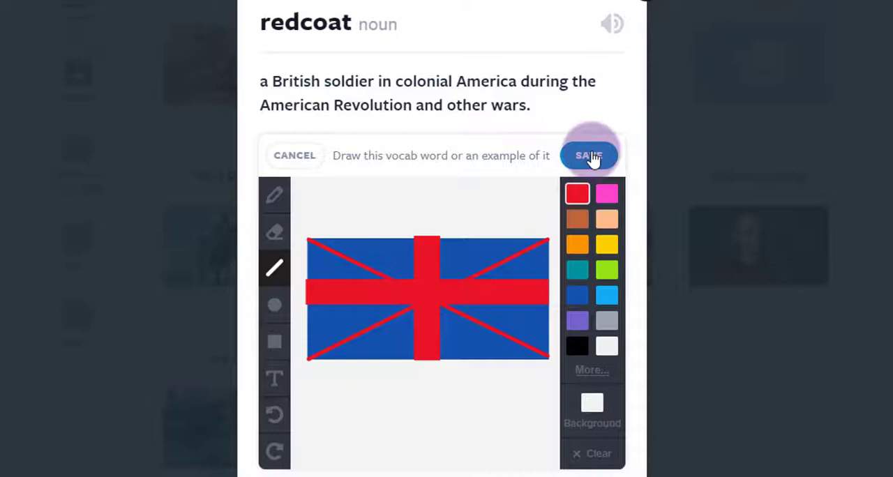
{"action": "left_click", "coordinate": [589, 154]}
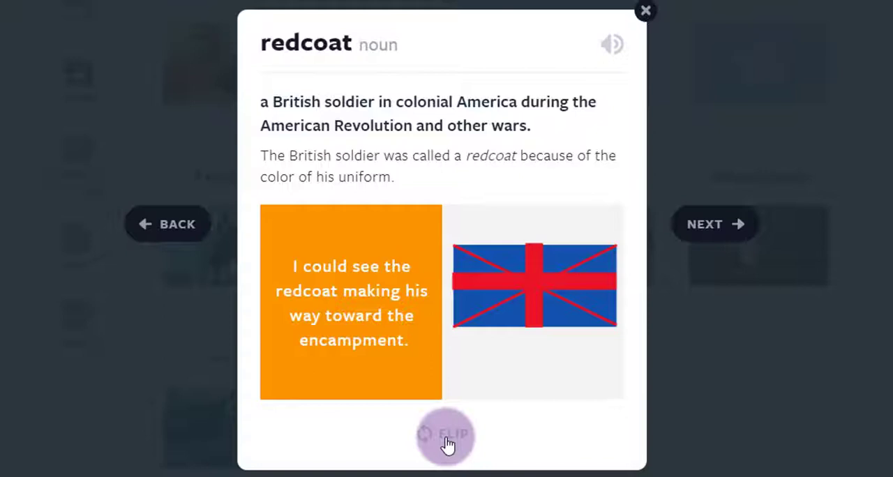
{"action": "left_click", "coordinate": [644, 11]}
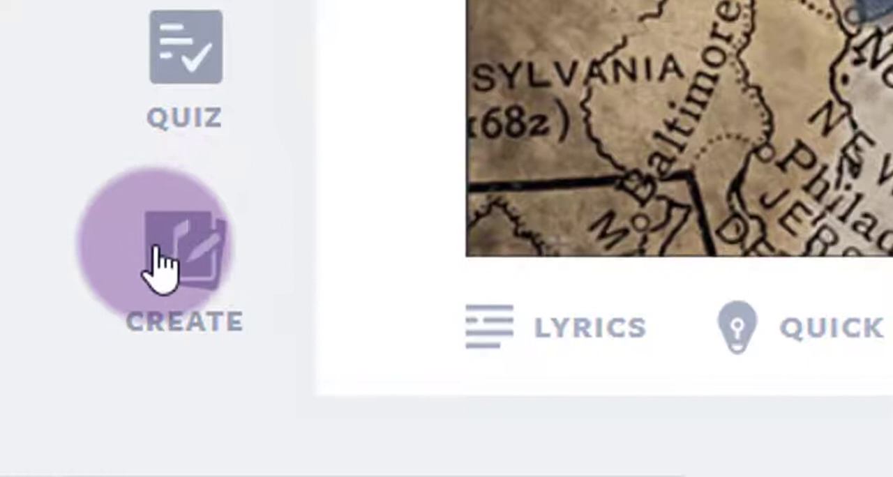
- In Lyric Lab write the six-line rhyme titled Redcoat and play it over the Funky beat
{"action": "left_click", "coordinate": [184, 251]}
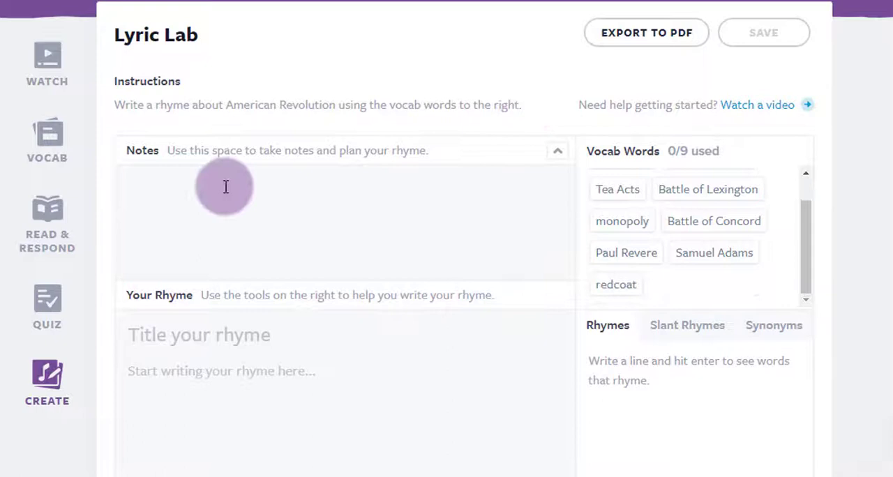
{"action": "type", "text": "Redcoat"}
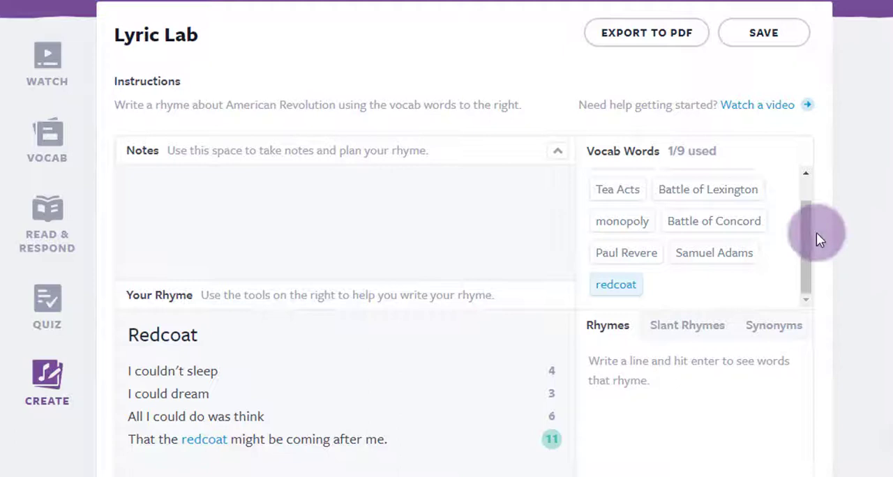
{"action": "scroll", "scroll_direction": "down", "scroll_amount": 3}
{"action": "type", "text": "And in that moment I knew I’d never be free."}
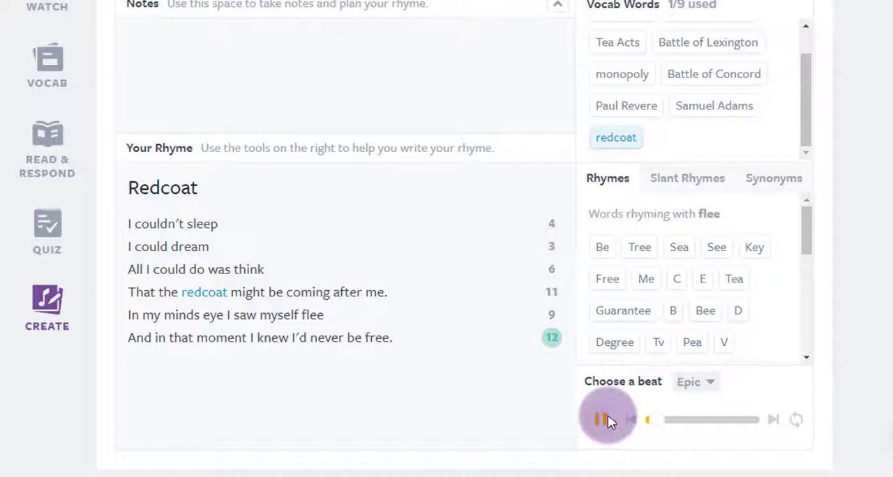
{"action": "left_click", "coordinate": [695, 383]}
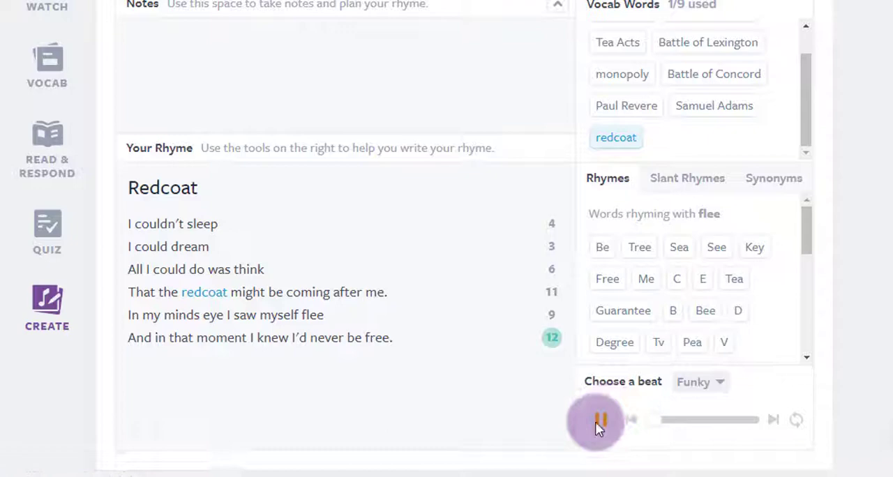